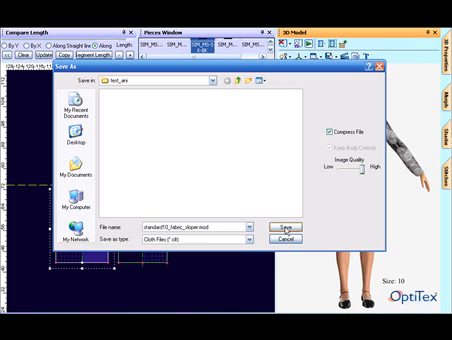
Save the dress garment as standard70_cloth_slope for viewing in Runway Viewer.
text(standard70_cloth_slope)
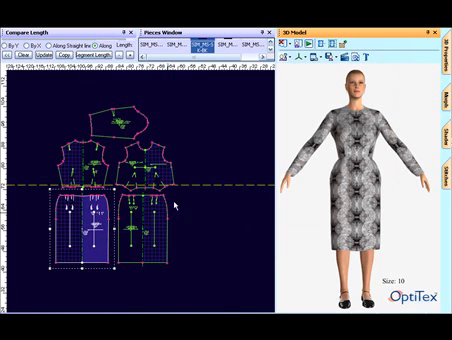
mouse_move(294, 100)
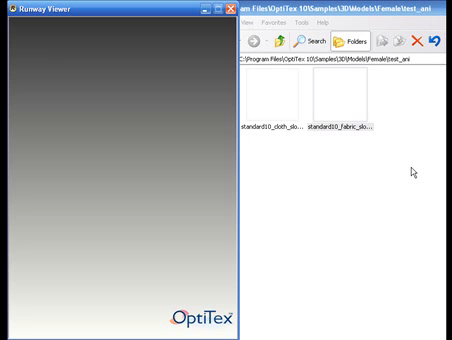
mouse_move(438, 186)
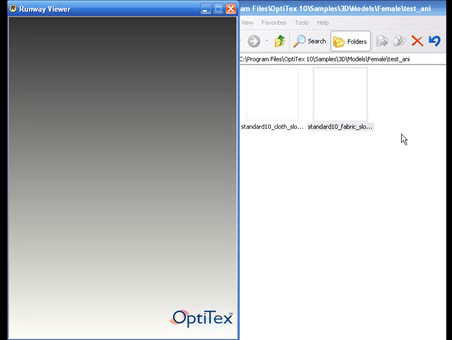
mouse_move(288, 90)
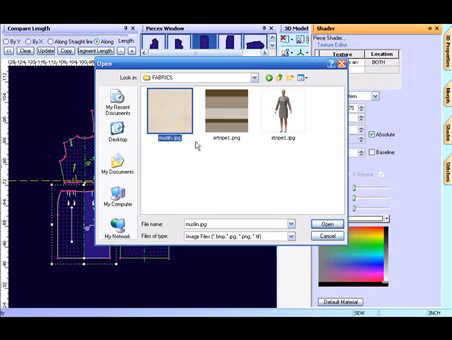
Apply the plain beige muslin fabric image to the sloper dress on the avatar.
click(320, 222)
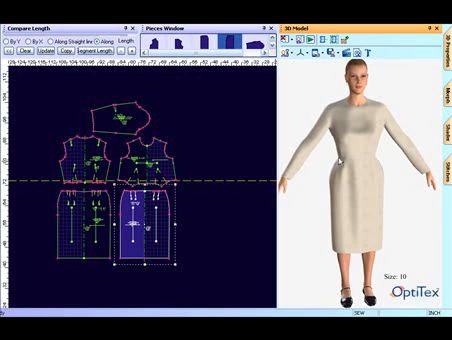
mouse_move(294, 88)
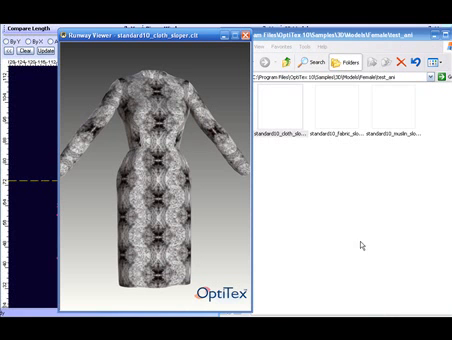
mouse_move(366, 244)
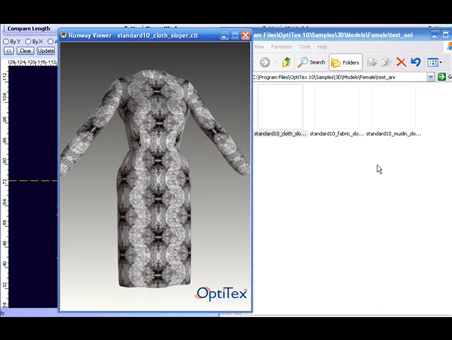
mouse_move(380, 168)
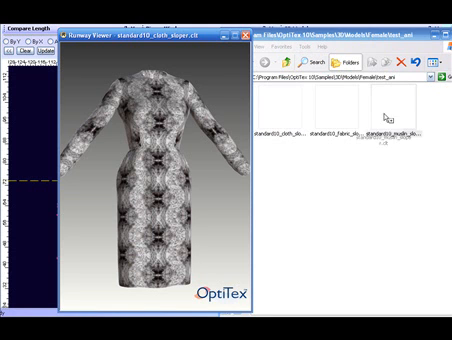
mouse_move(178, 164)
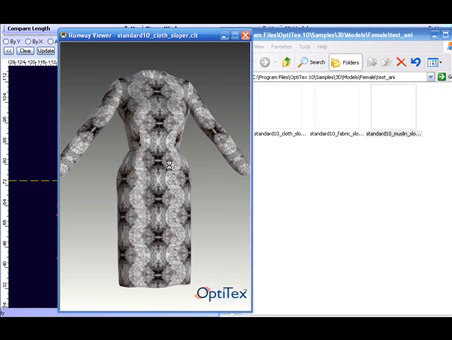